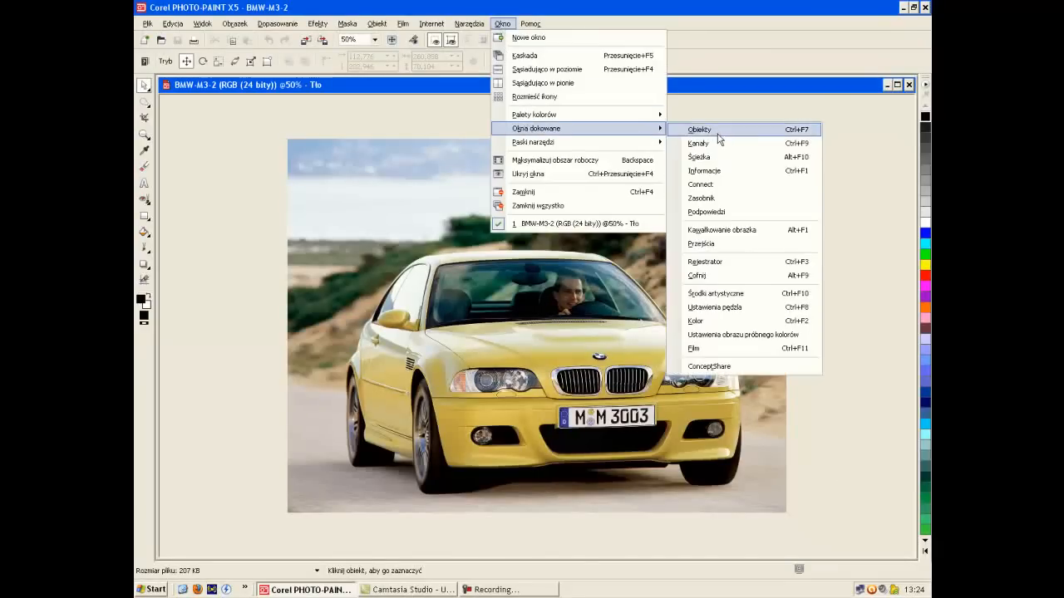
# Step: Show the Objects docker and switch to the freehand mask tool for the bumper
pyautogui.click(699, 129)
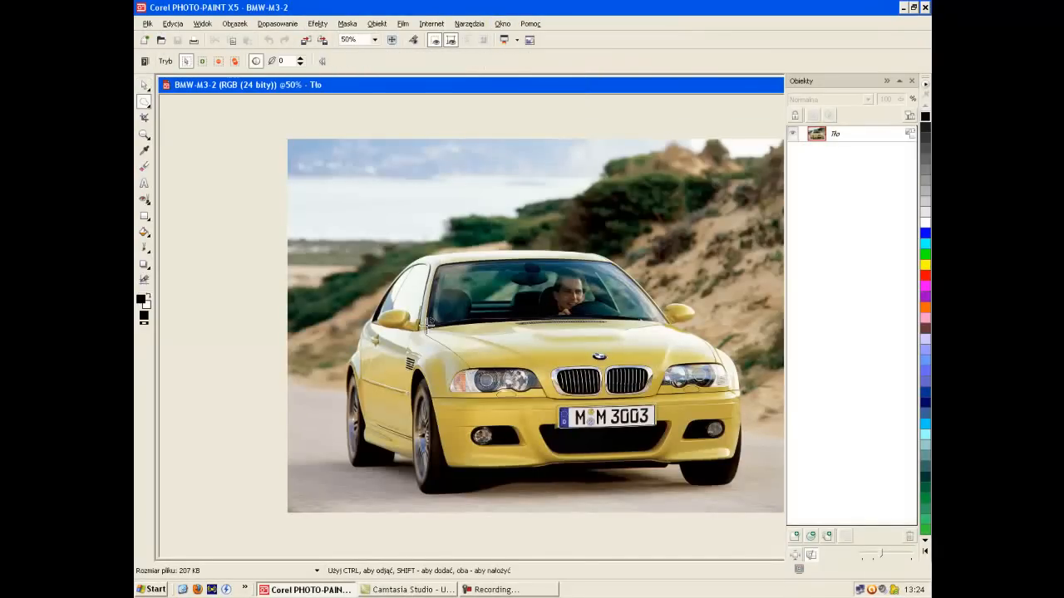
pyautogui.click(392, 39)
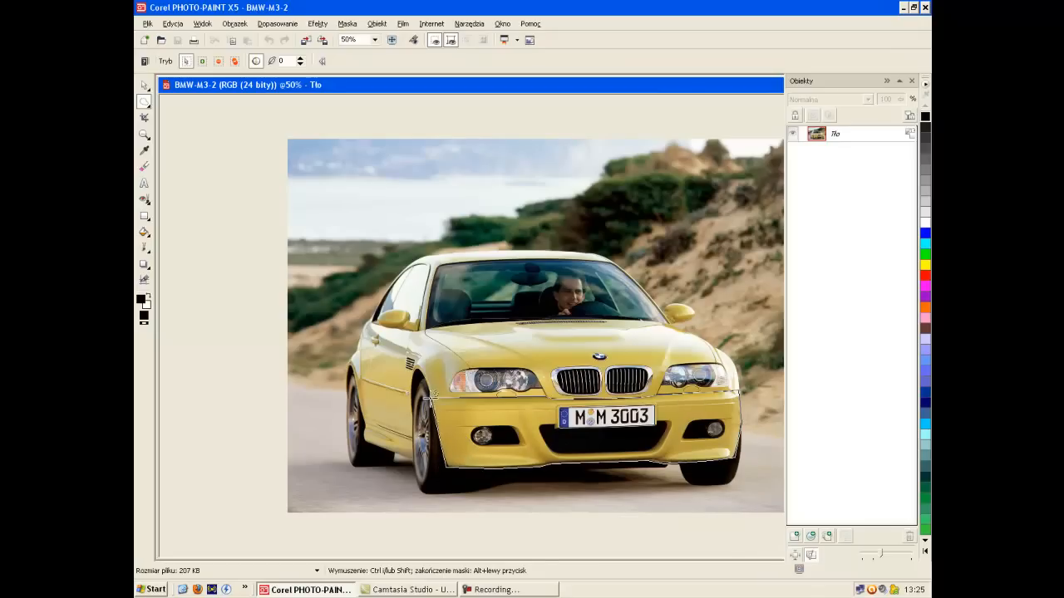
# Step: Continue tracing the freehand mask outline around the front bumper
pyautogui.click(469, 24)
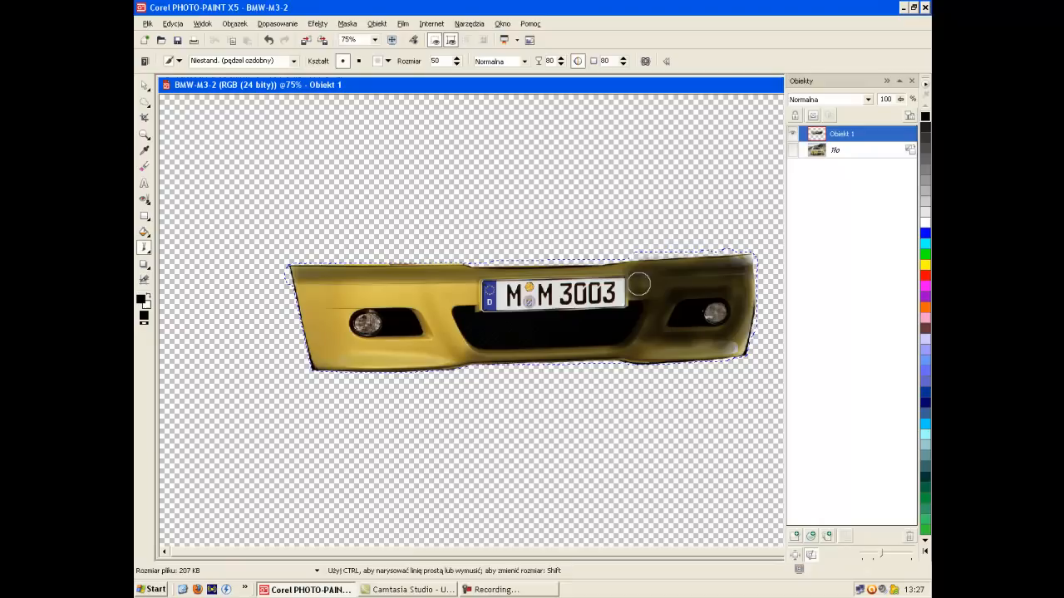
# Step: Brush black over Obiekt 1's bumper: right half, lower edge, left side, around the licence plate
pyautogui.moveTo(640, 284); pyautogui.dragTo(628, 268)
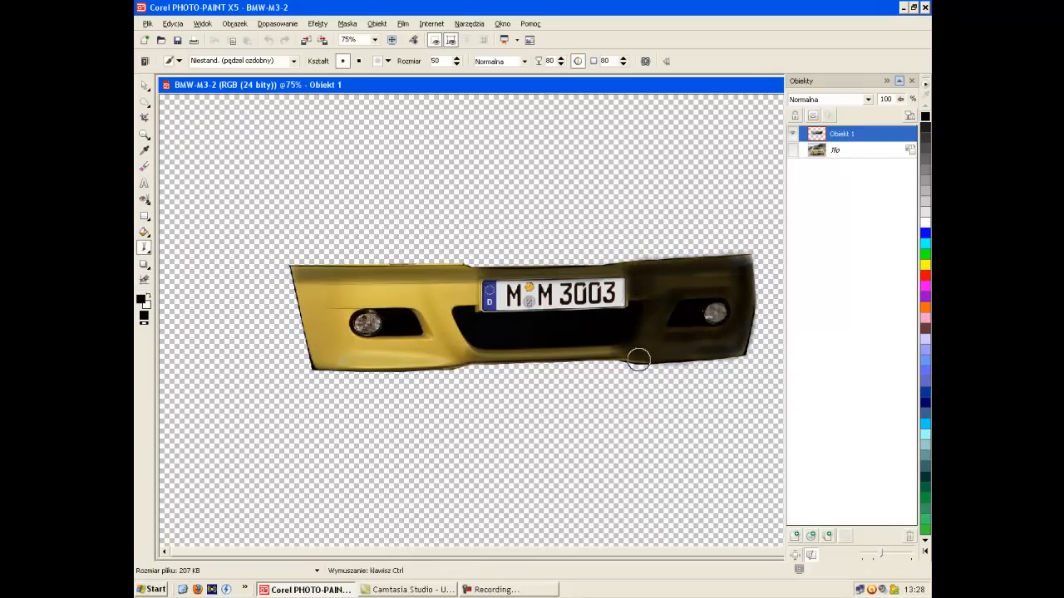
pyautogui.moveTo(640, 359); pyautogui.dragTo(586, 349)
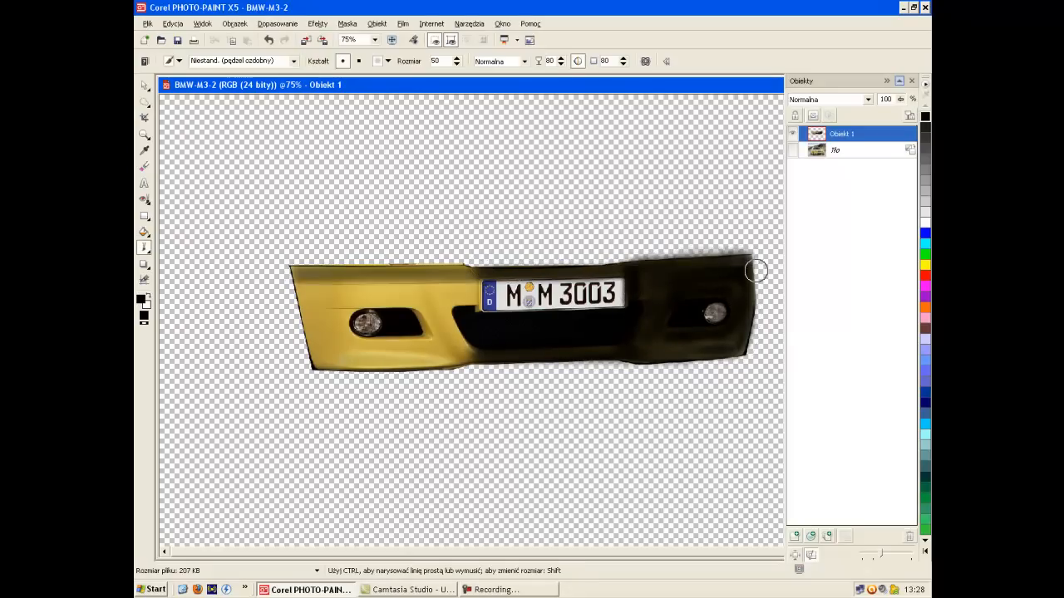
pyautogui.moveTo(756, 271); pyautogui.dragTo(722, 358)
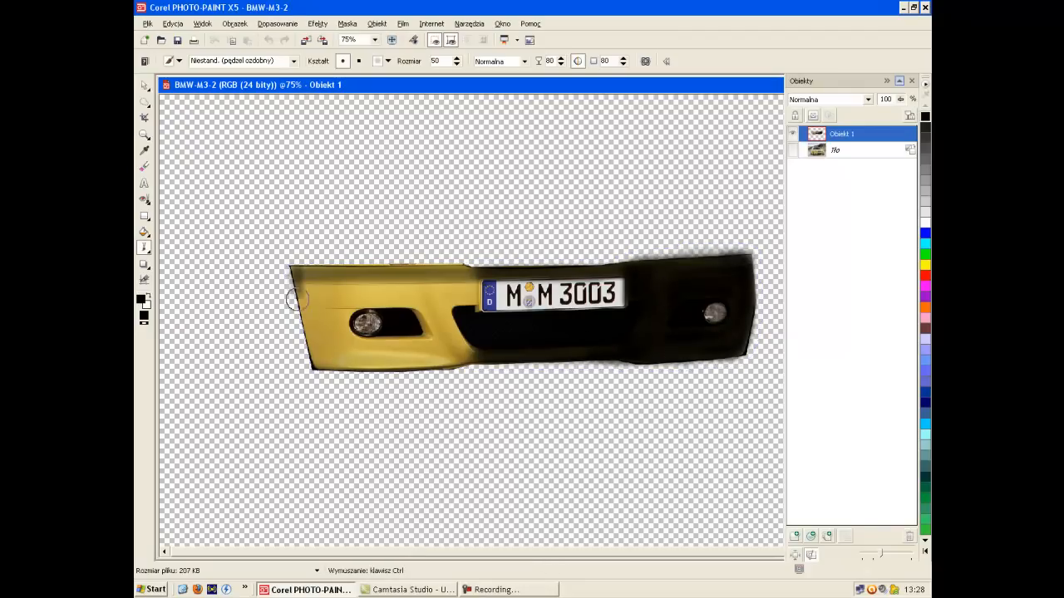
pyautogui.moveTo(295, 301); pyautogui.dragTo(474, 306)
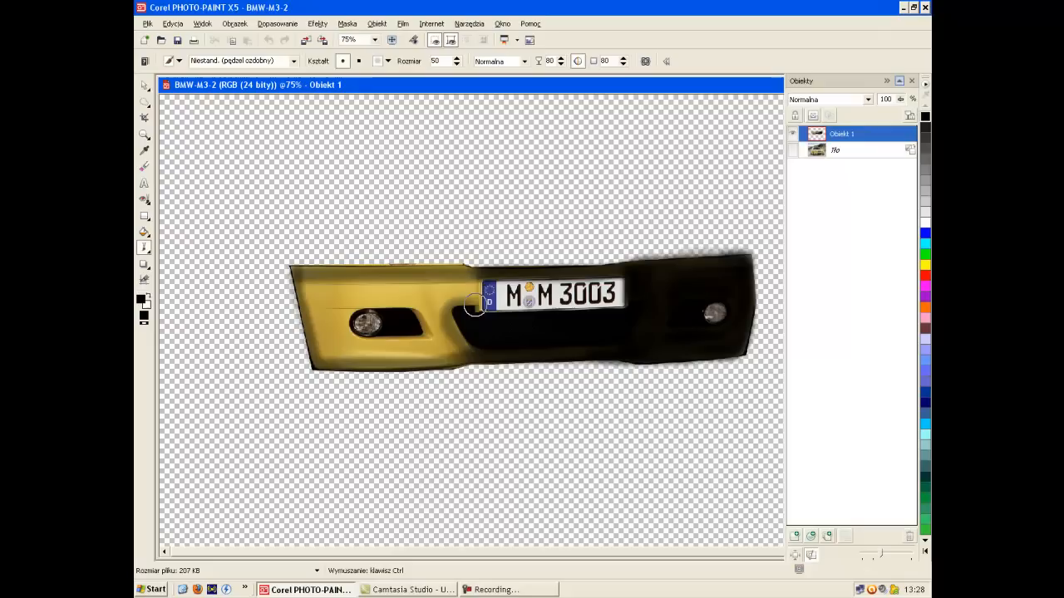
pyautogui.moveTo(474, 305); pyautogui.dragTo(466, 353)
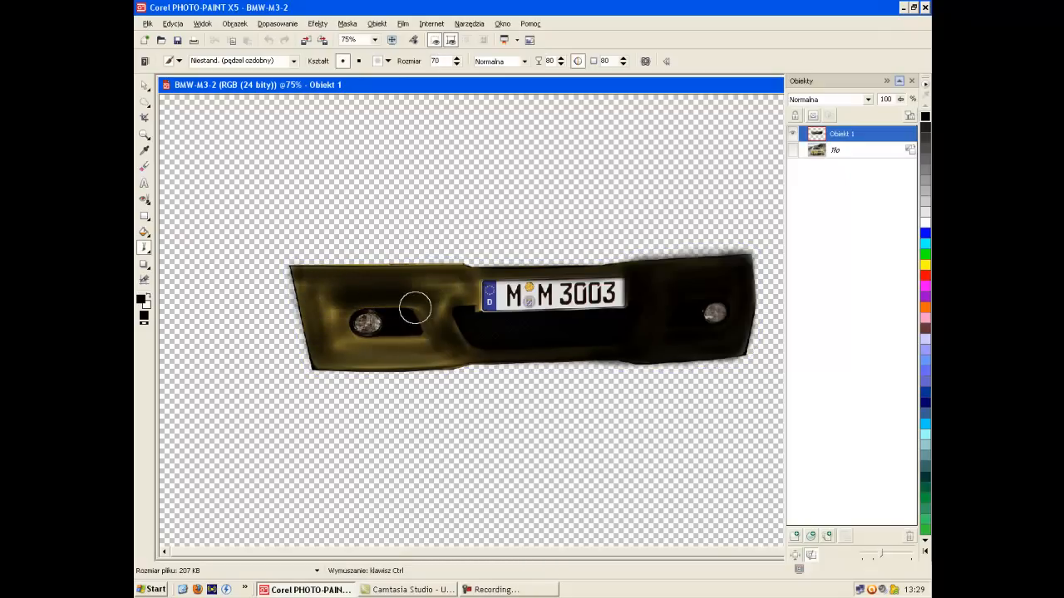
pyautogui.moveTo(415, 308); pyautogui.dragTo(345, 347)
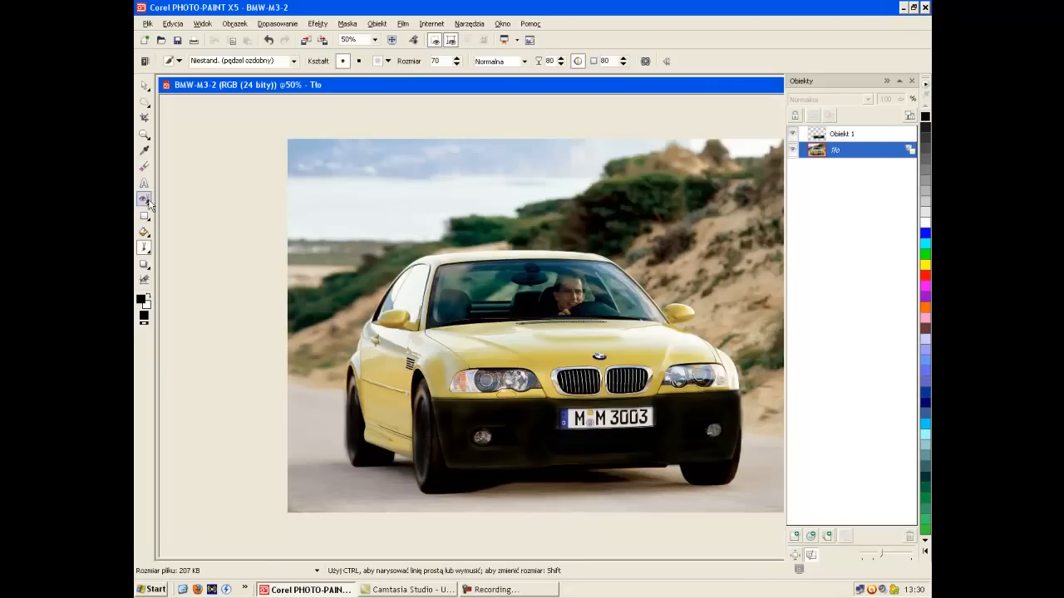
pyautogui.click(143, 199)
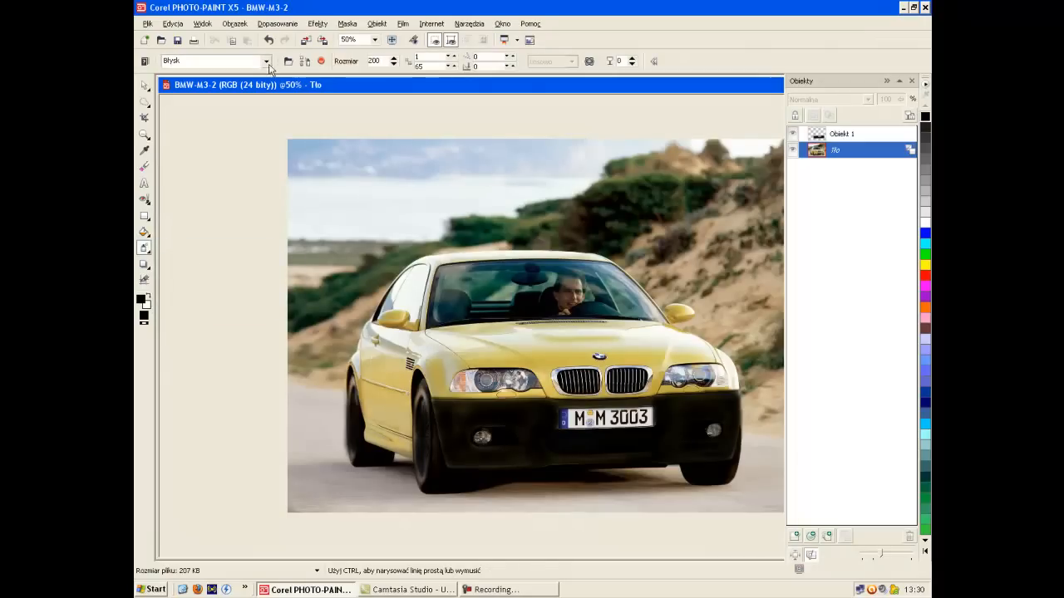